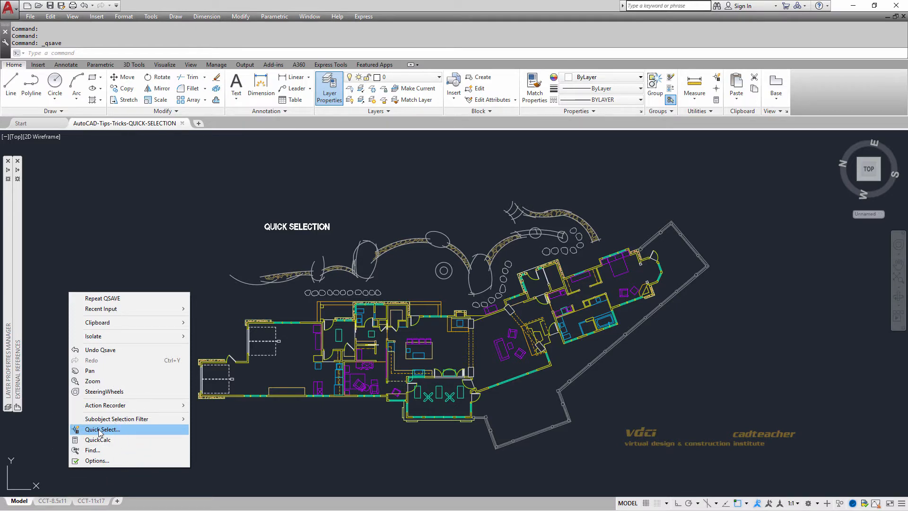
Bring up Quick Select for the entire drawing and expand the Object type list
click(102, 429)
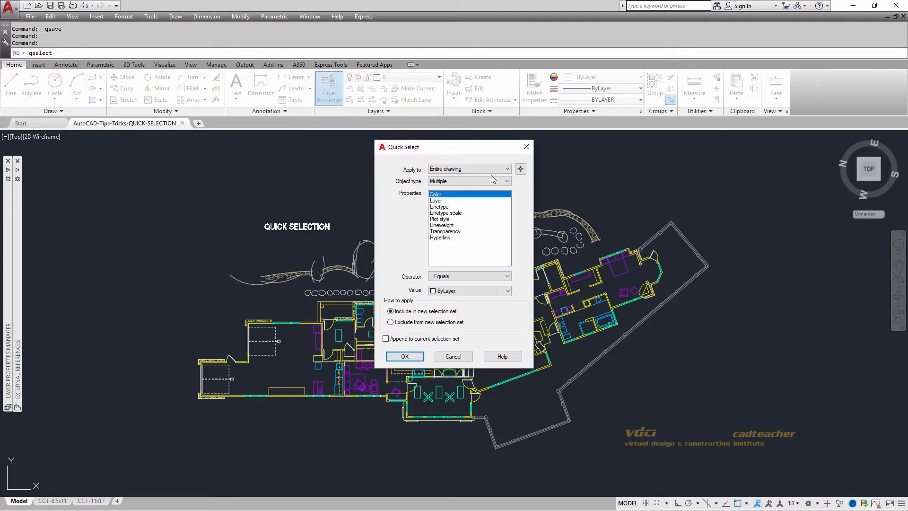
click(507, 168)
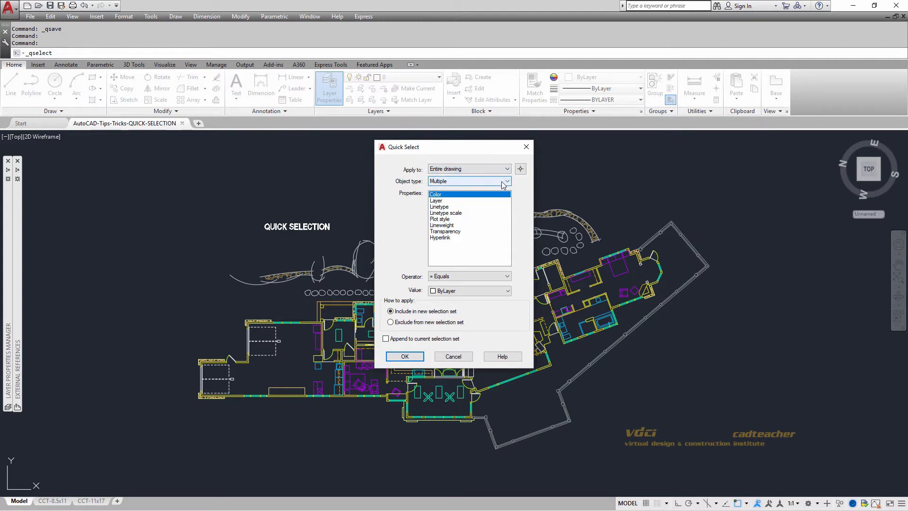
click(507, 181)
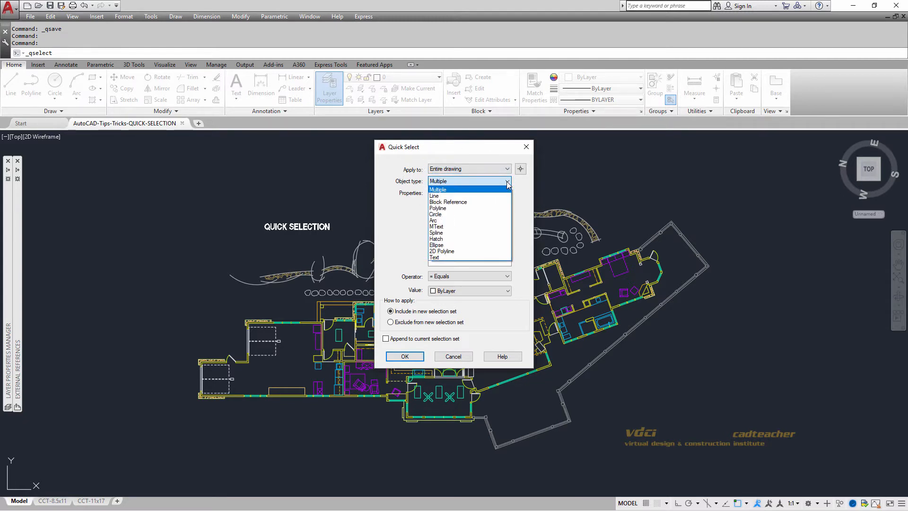
mouse_move(468, 196)
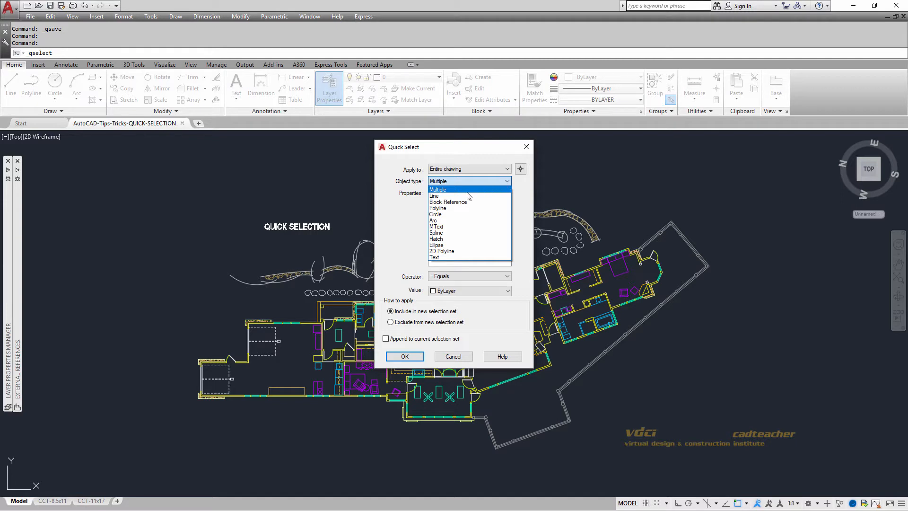
mouse_move(448, 201)
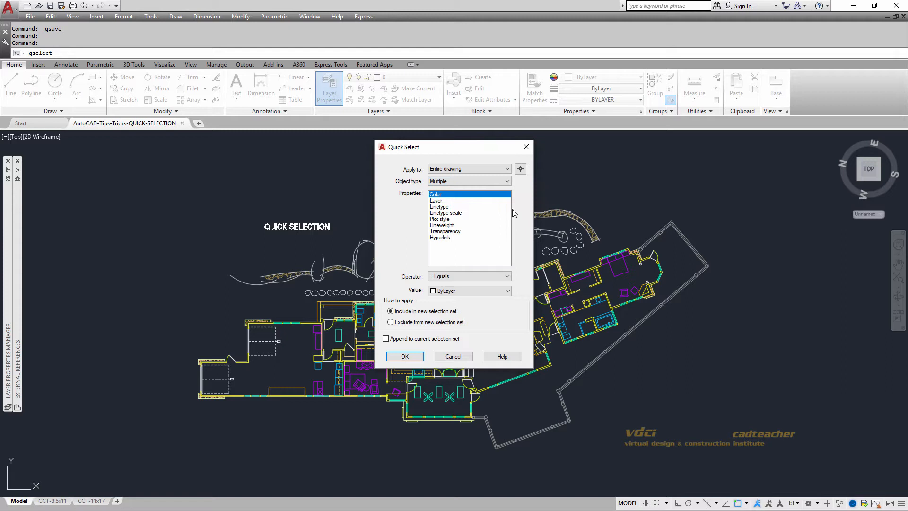
mouse_move(438, 204)
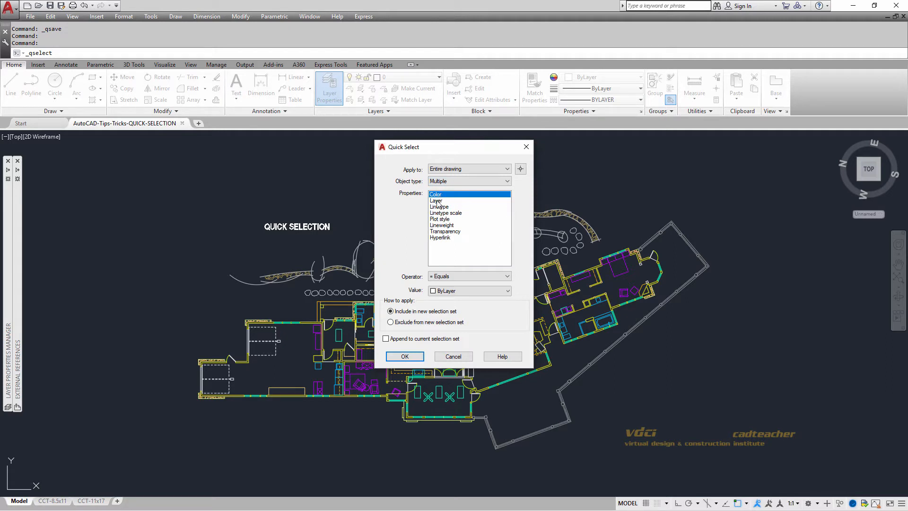
mouse_move(521, 263)
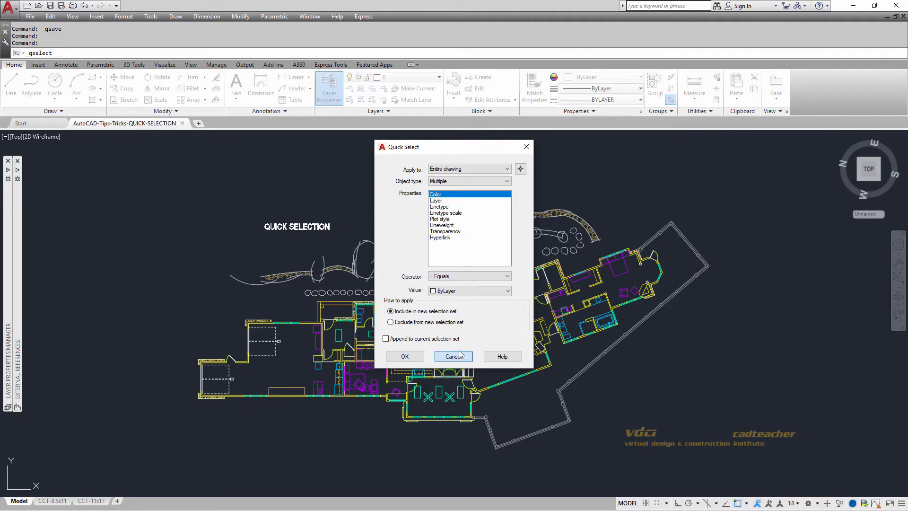
Cancel the Quick Select dialog and start a crossing window around the whole floor plan
click(453, 356)
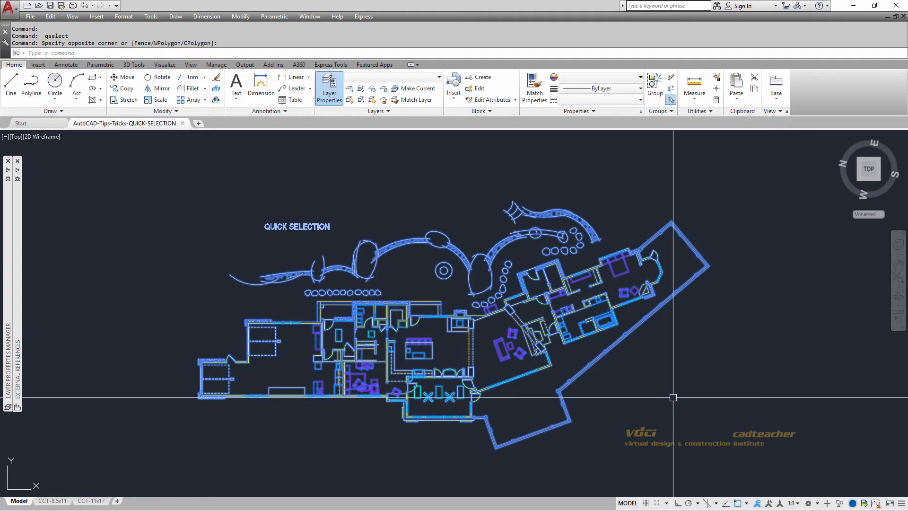
Quick Select within the current selection by Layer = A-FURN, leaving 77 furniture objects selected
right_click(650, 384)
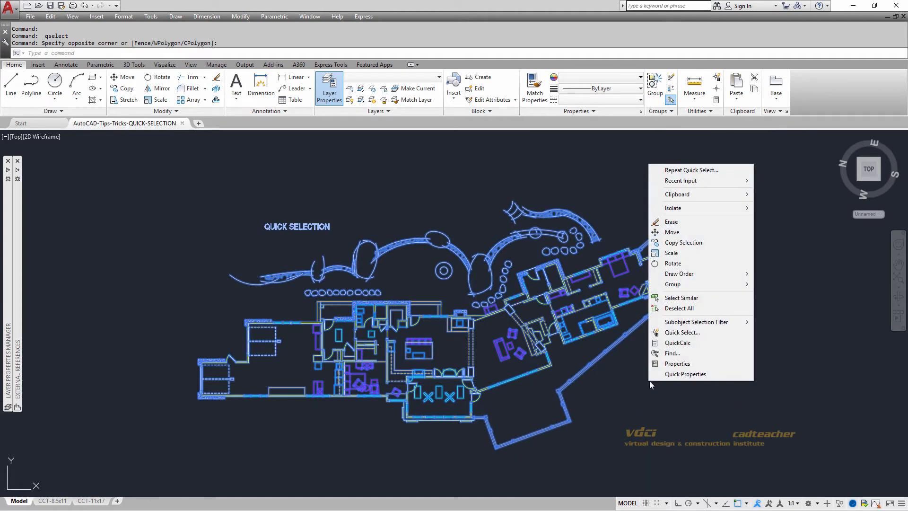
mouse_move(682, 333)
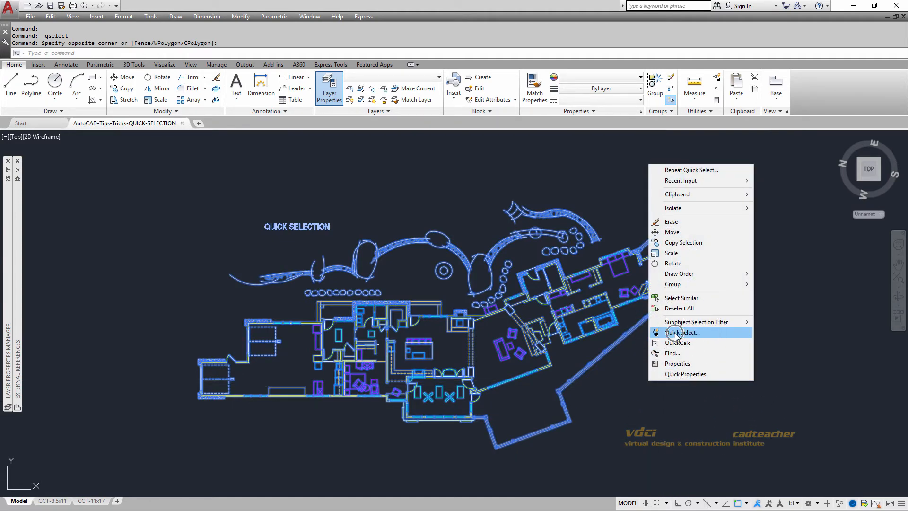
click(683, 332)
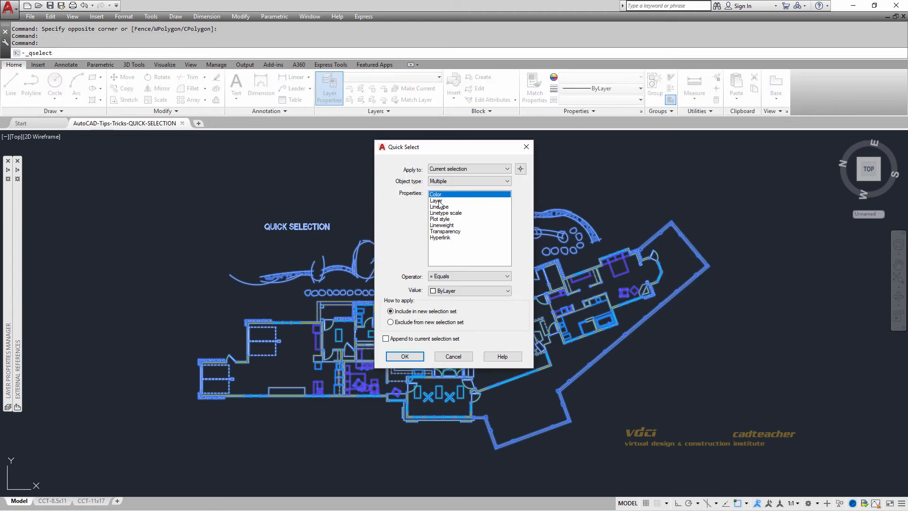
click(437, 200)
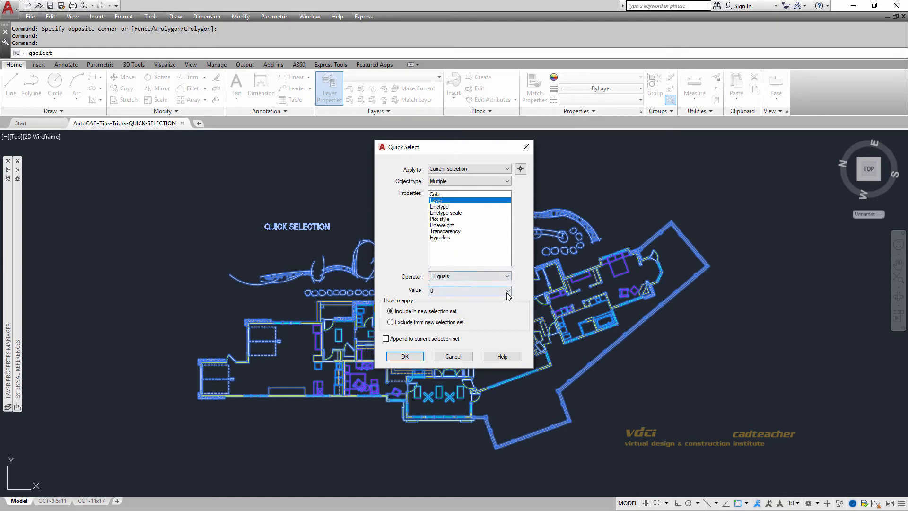
click(508, 290)
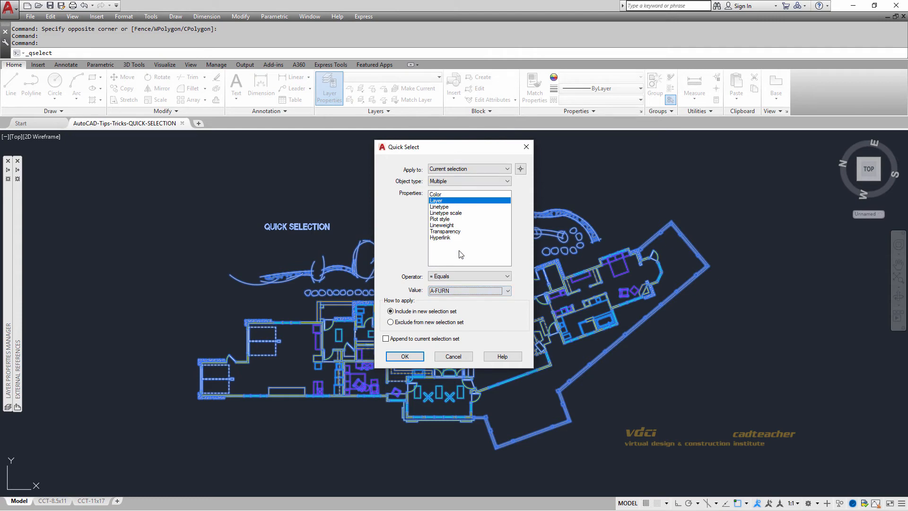
mouse_move(408, 324)
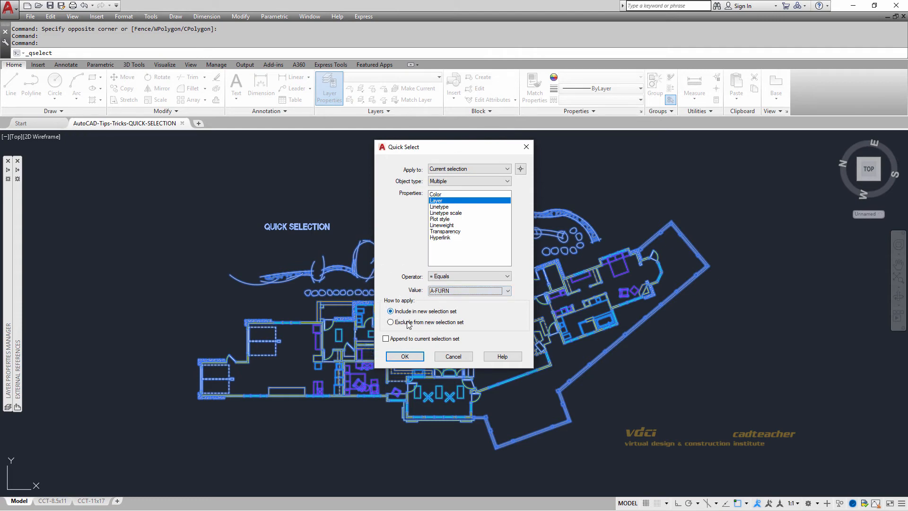
click(405, 356)
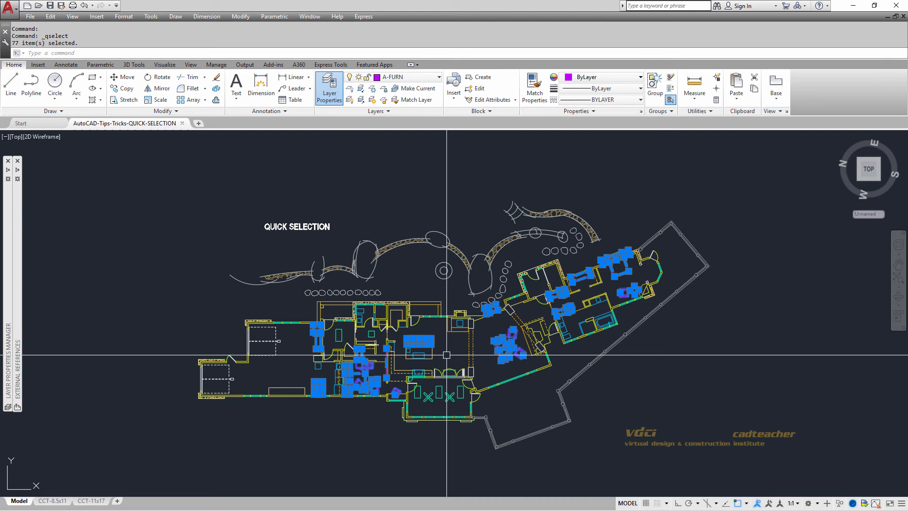
mouse_move(447, 354)
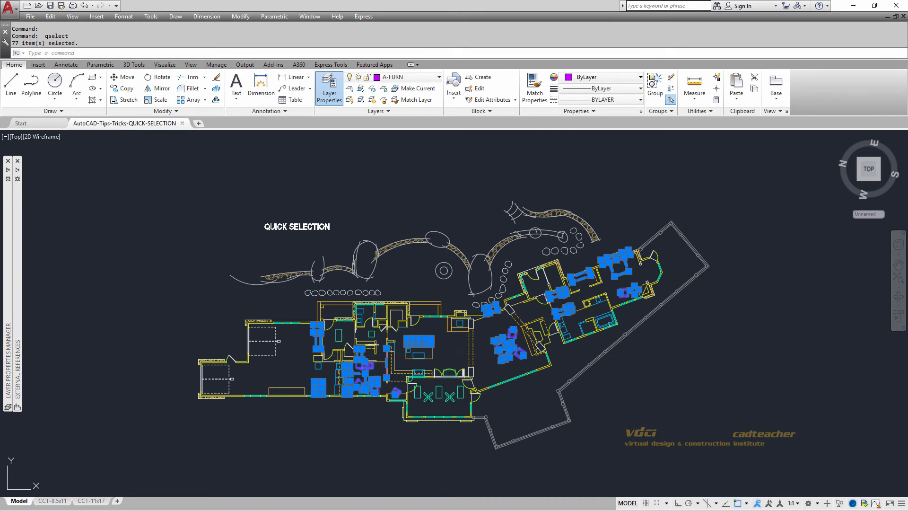